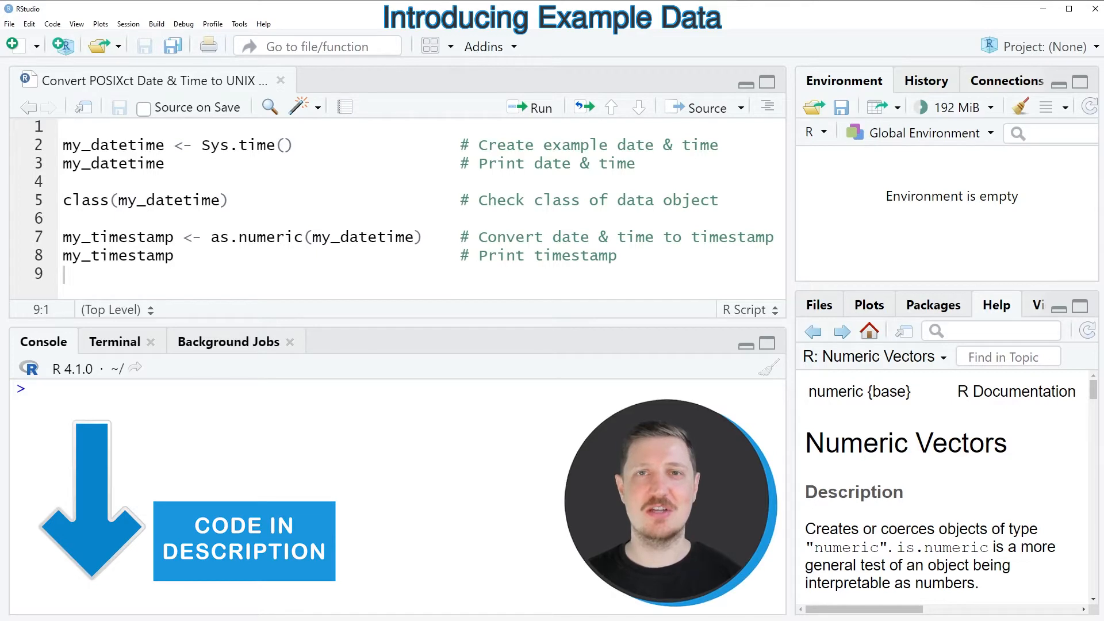
- Run my_datetime <- Sys.time() to store the current date-time in the environment
left_click(209, 145)
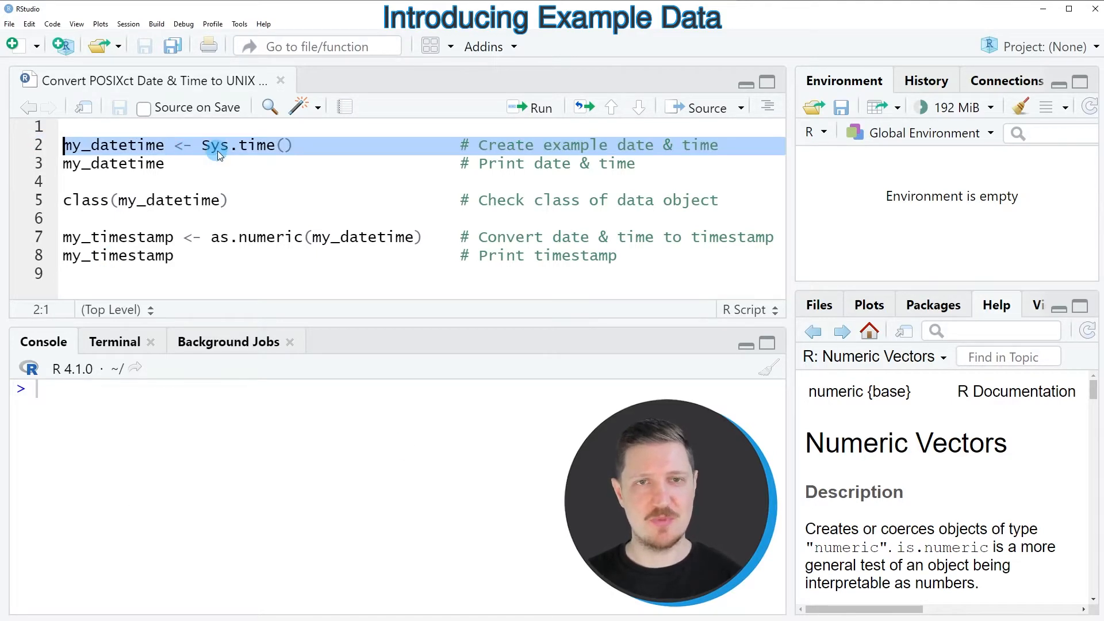
mouse_move(233, 155)
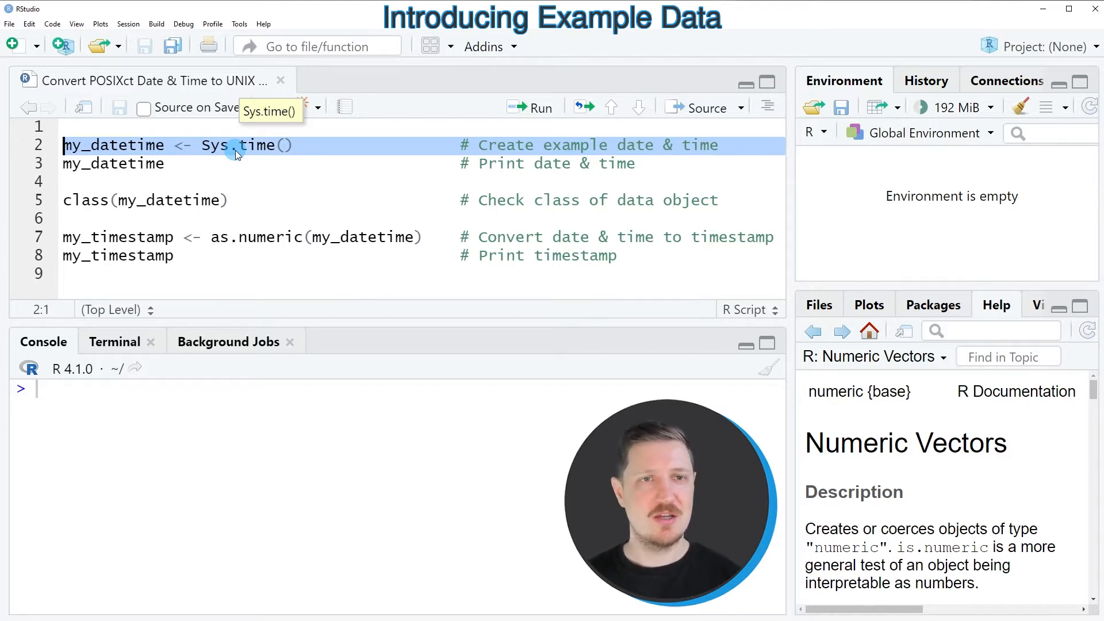
left_click(541, 109)
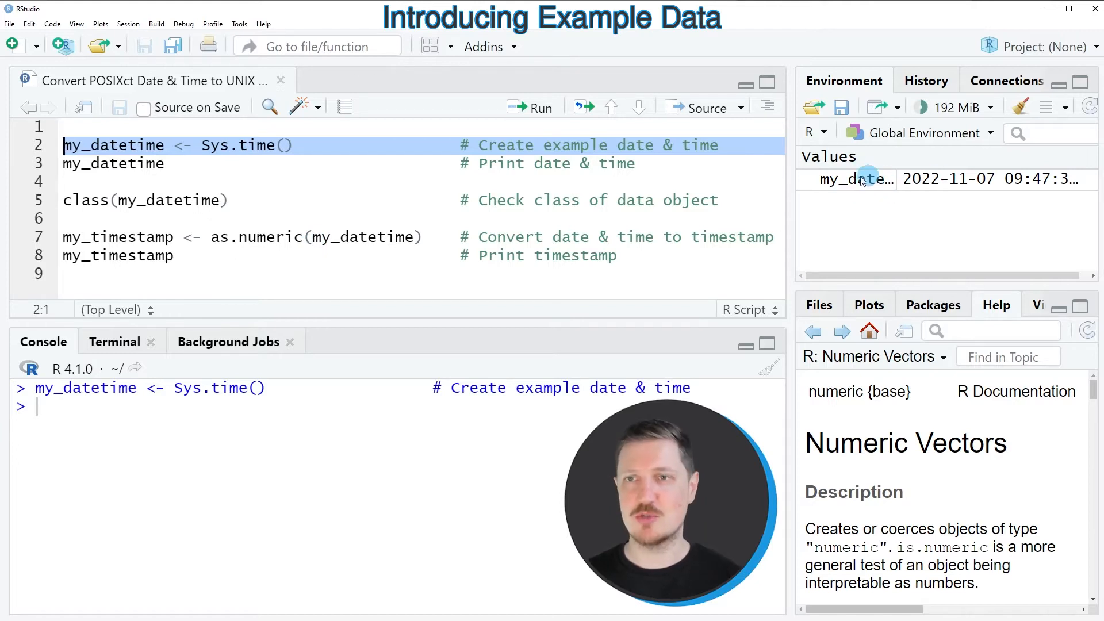
mouse_move(869, 180)
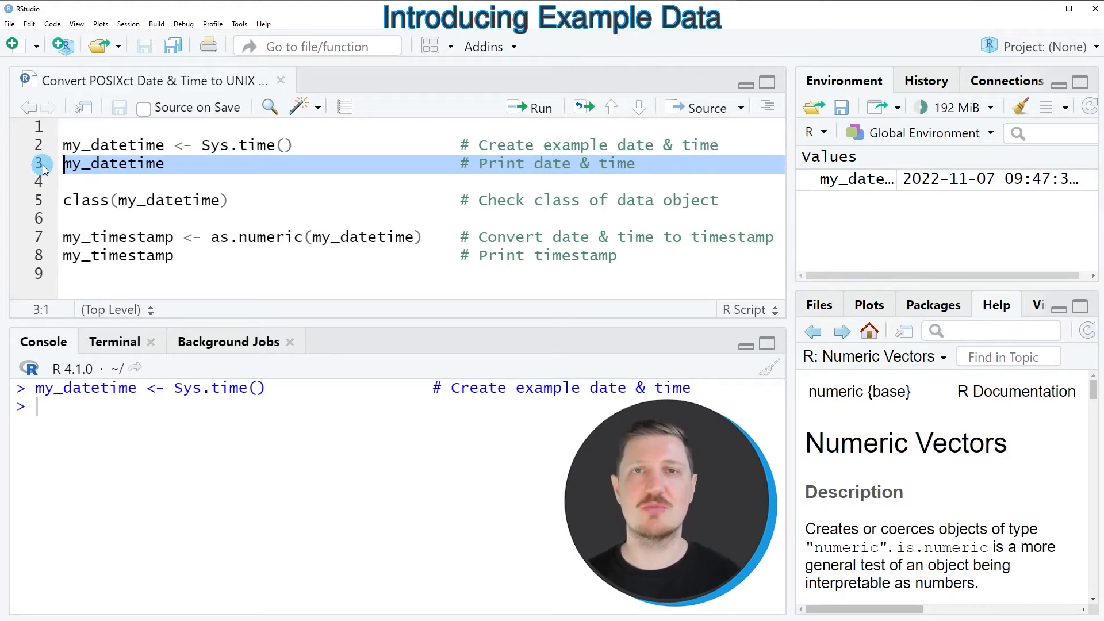
- Run the lines printing my_datetime and its POSIXct/POSIXt class to the console
left_click(540, 107)
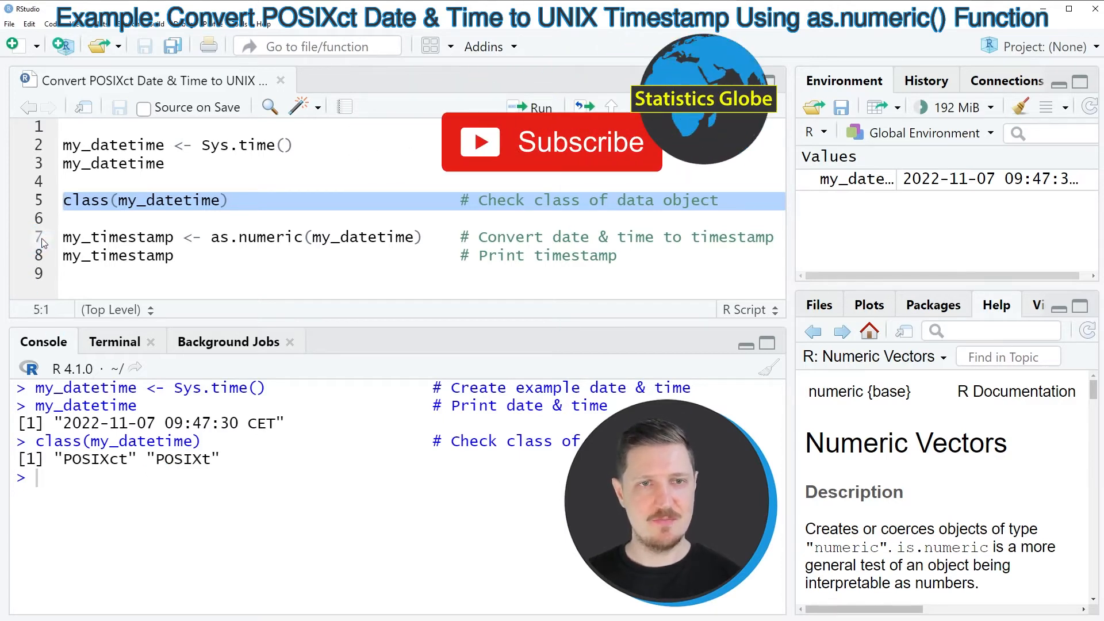
- Run my_timestamp <- as.numeric(my_datetime), yielding 1667810850.00511 in the environment
left_click(268, 237)
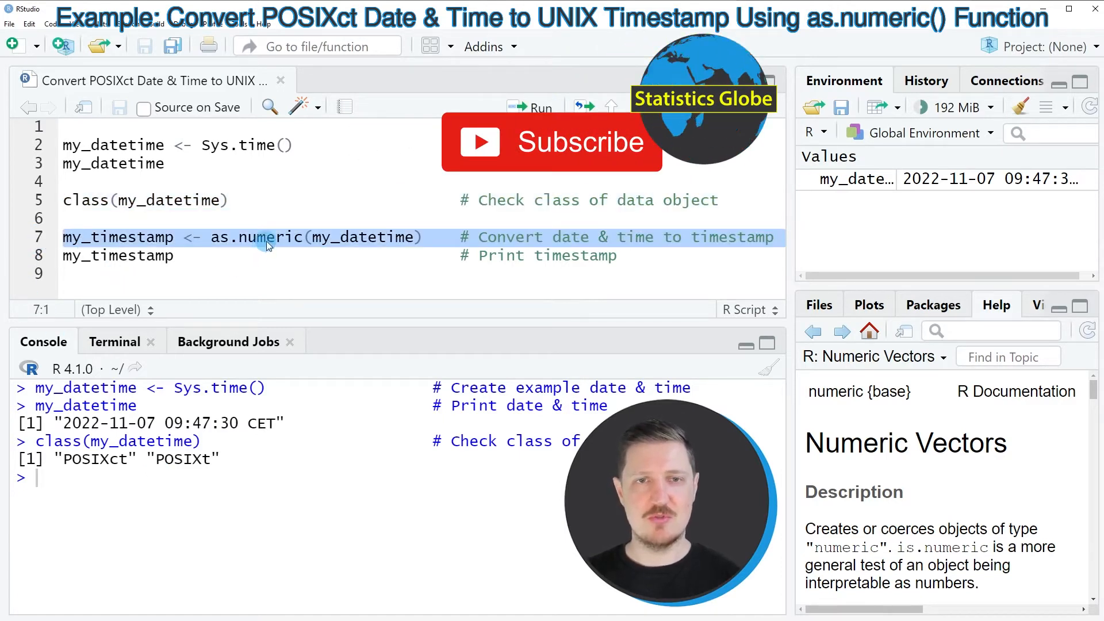
double_click(256, 237)
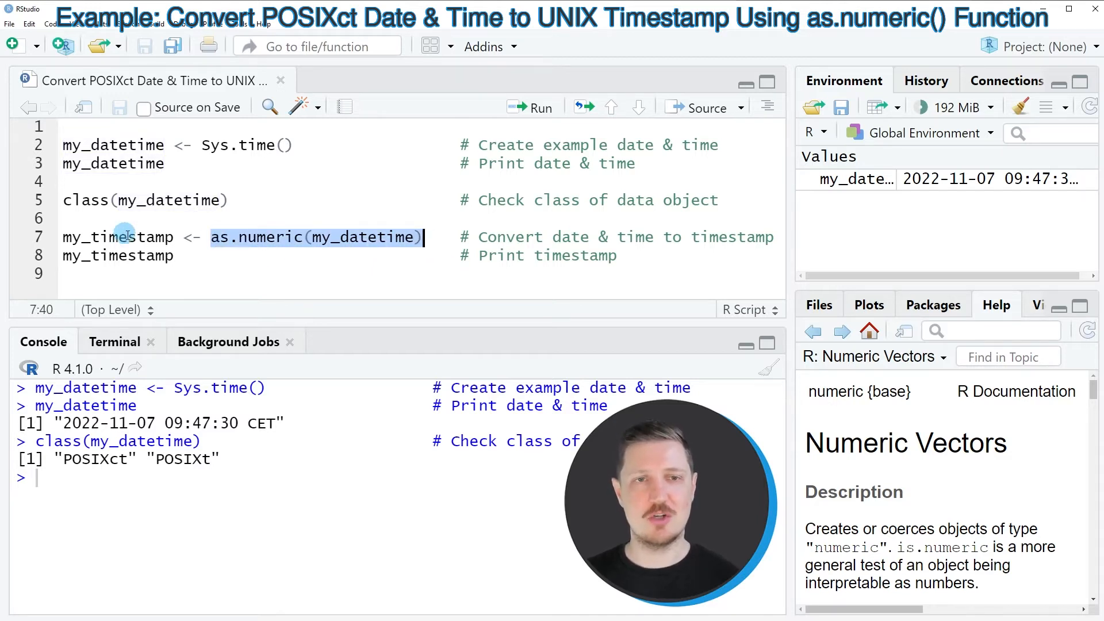
double_click(117, 237)
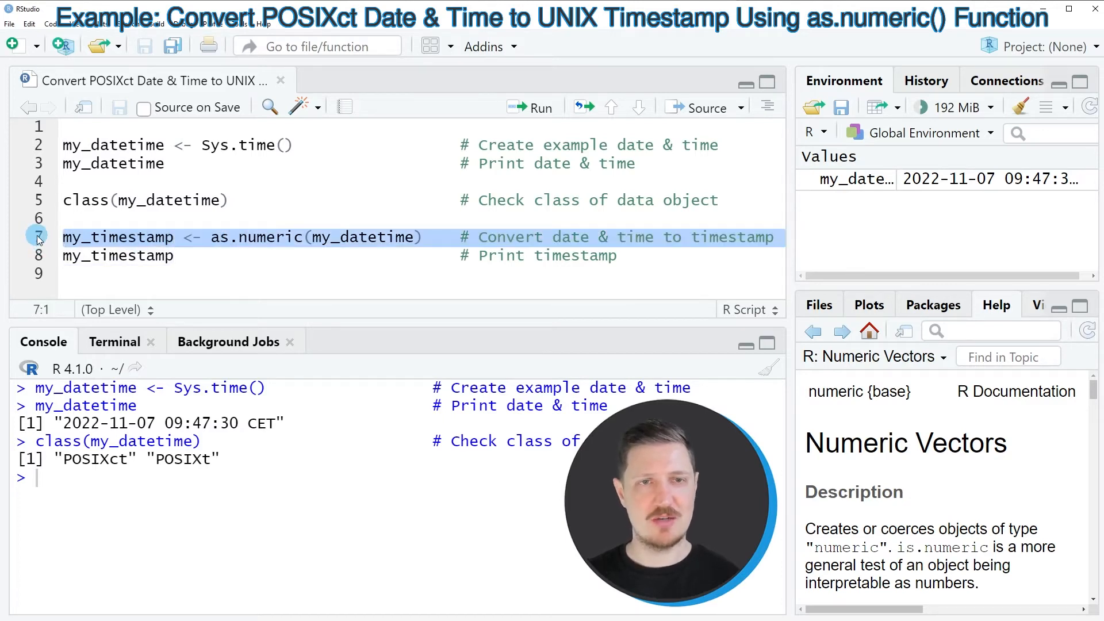
left_click(538, 107)
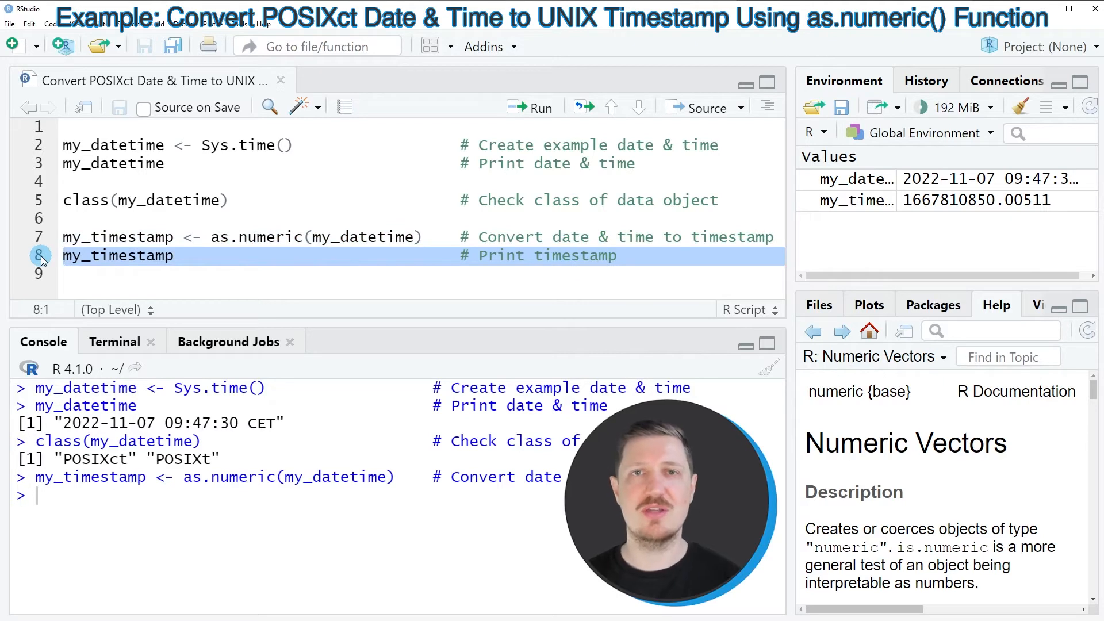
left_click(538, 107)
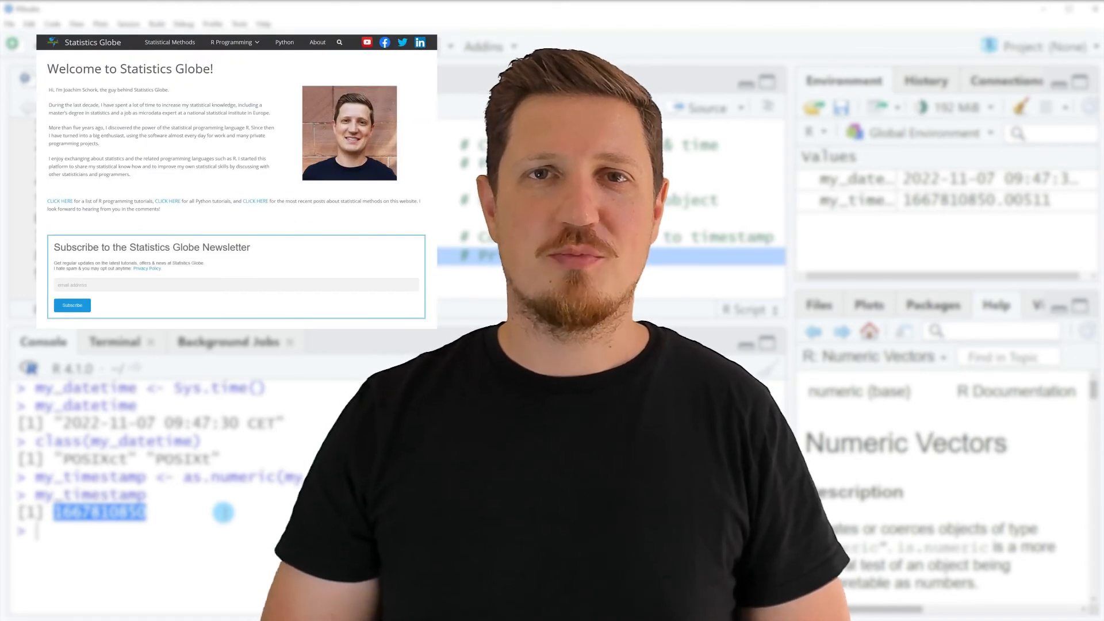
- Browse from the Statistics Globe homepage to the Graphics in R gallery via the R Programming menu
scroll("down", 3)
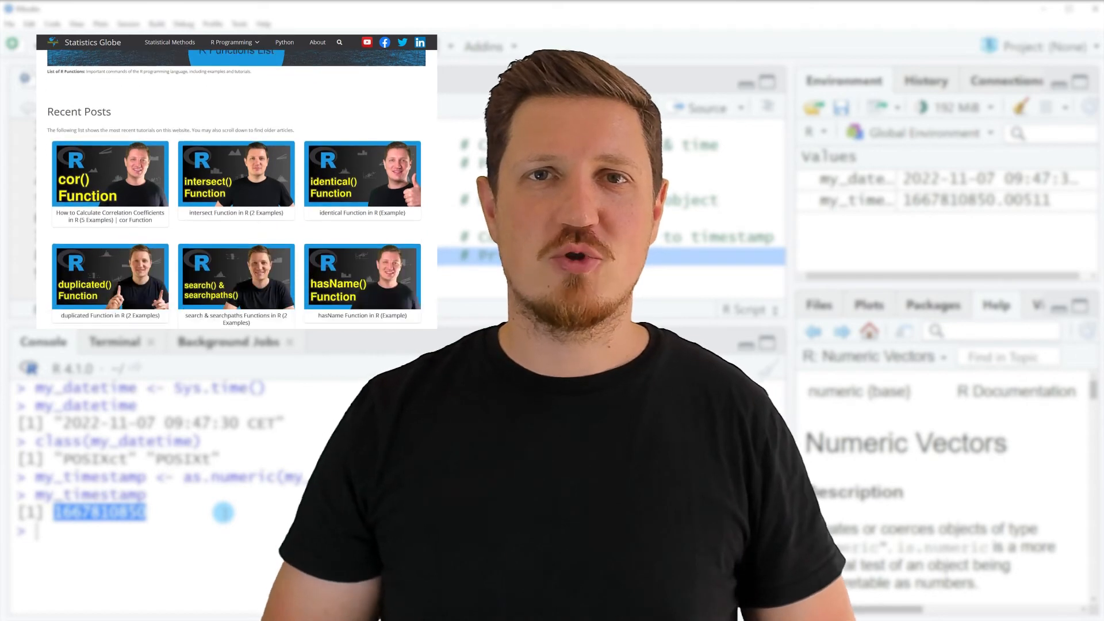
left_click(231, 41)
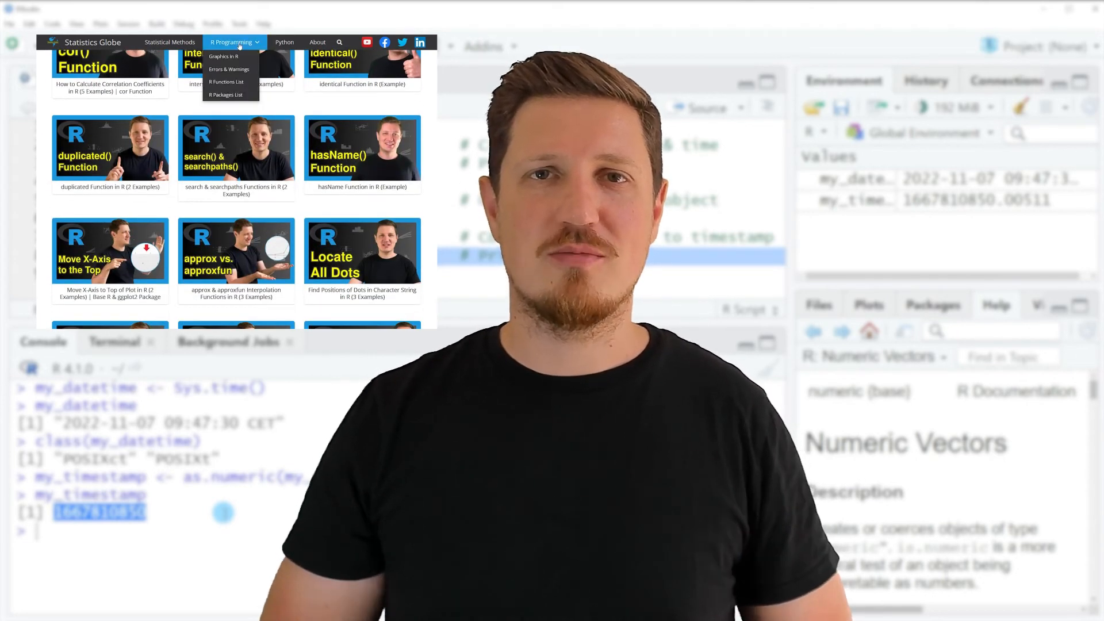
left_click(222, 56)
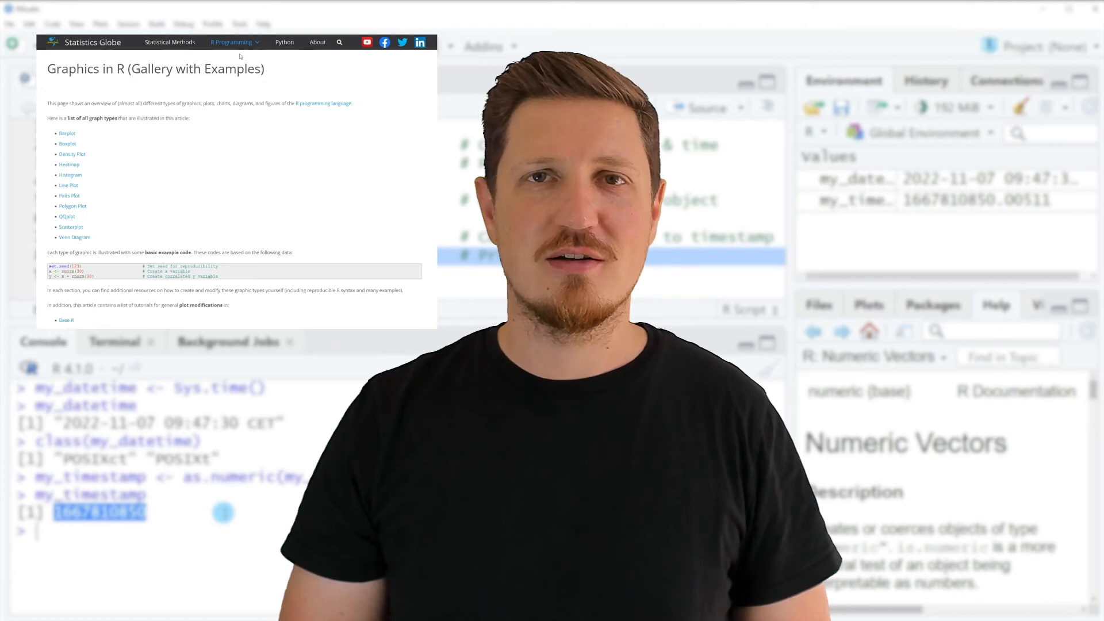
scroll("down", 3)
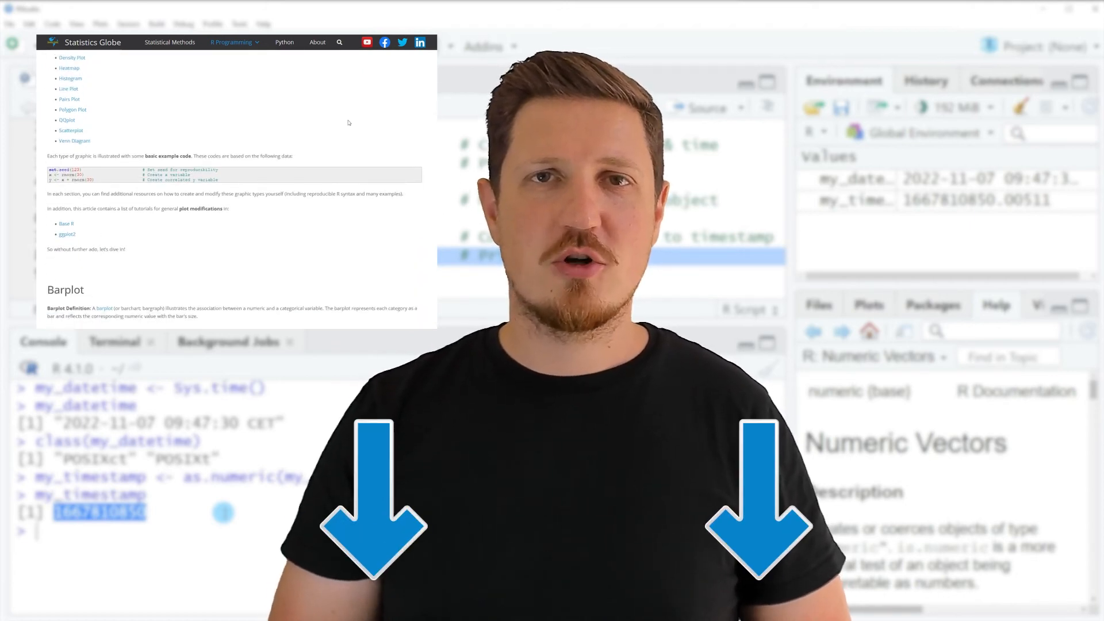
scroll("down", 3)
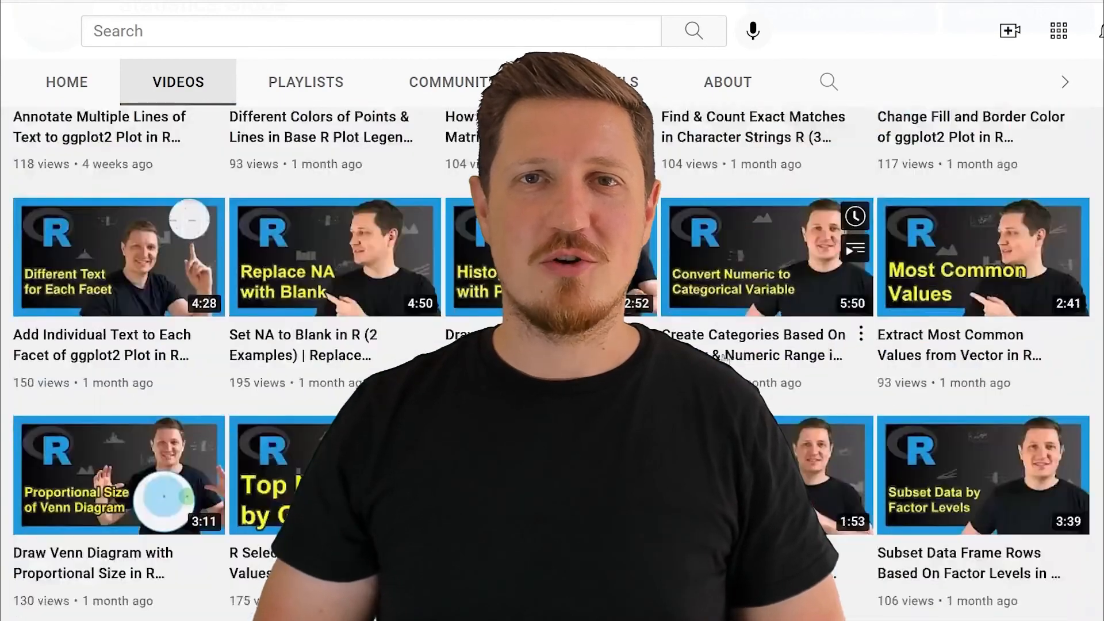
scroll("down", 3)
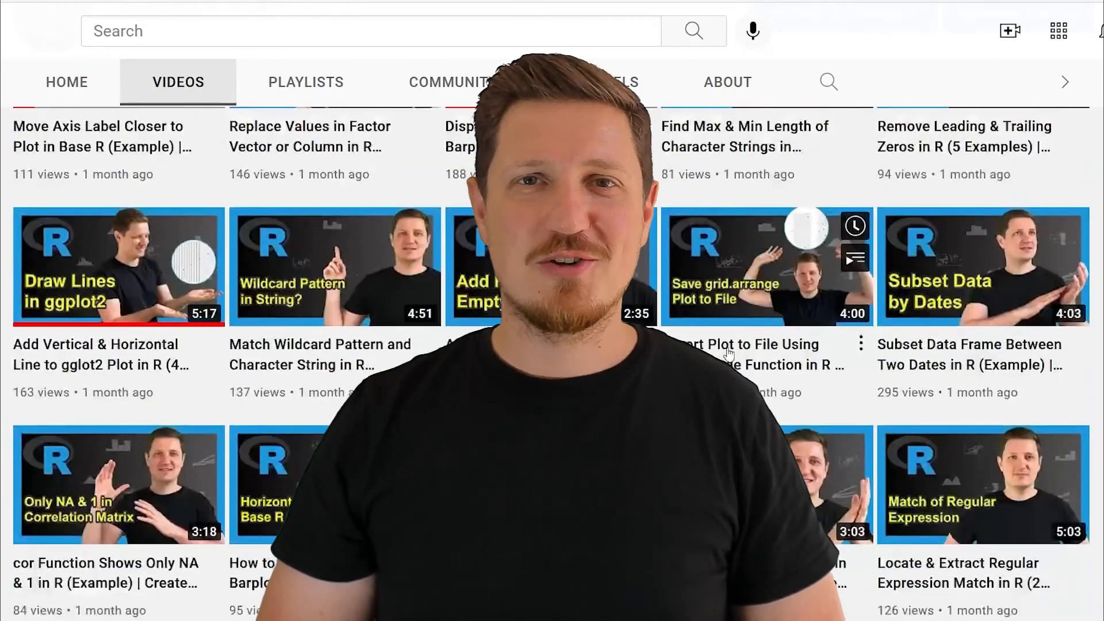
scroll("down", 3)
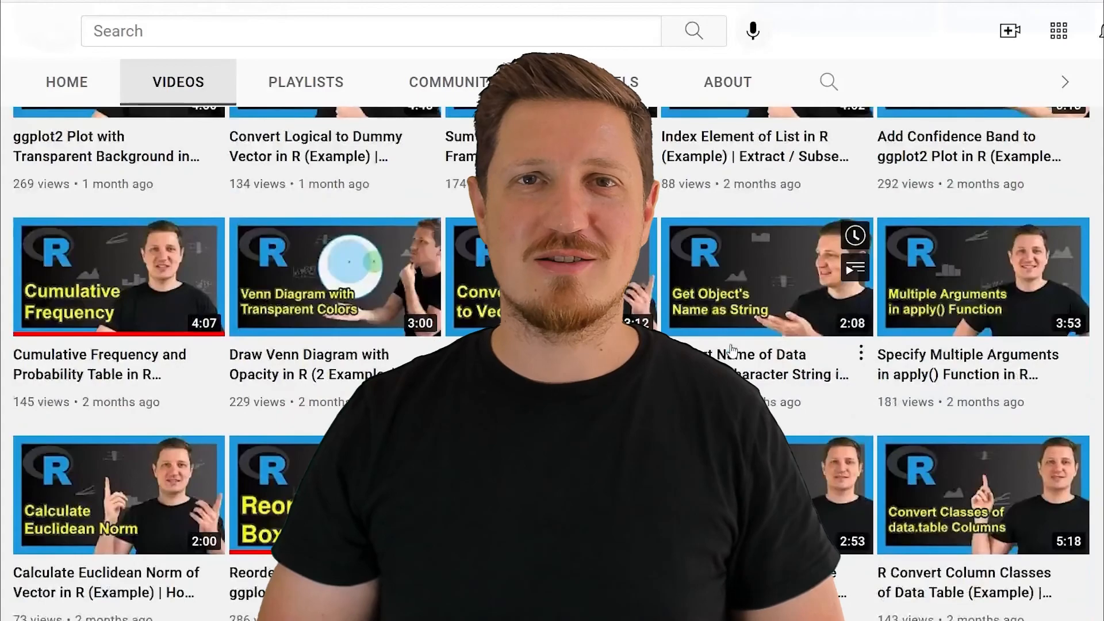